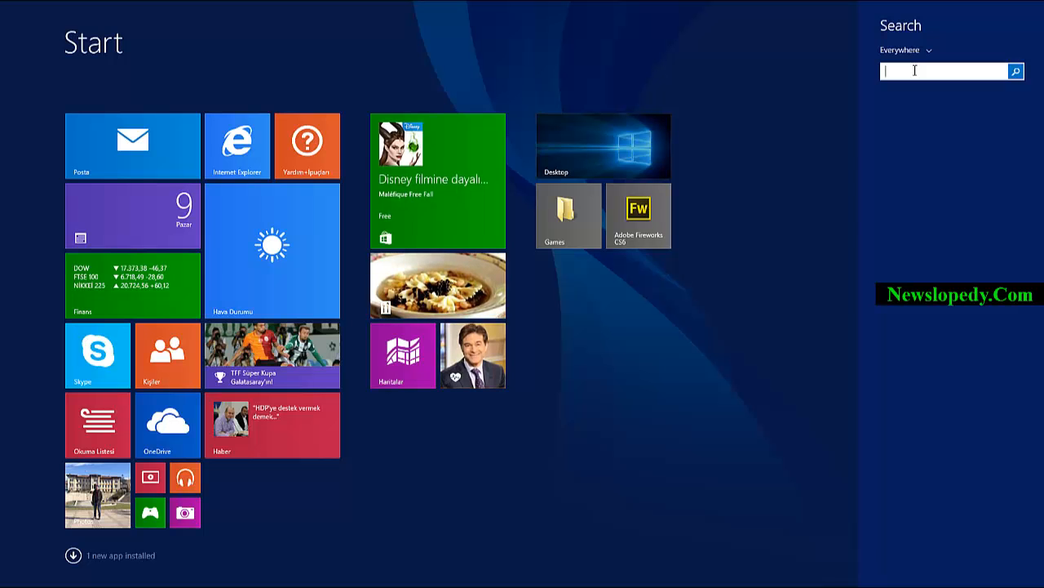
Step: Search for 'regedit' and launch regedit.exe from the results
{"action": "type", "text": "regedit.exe"}
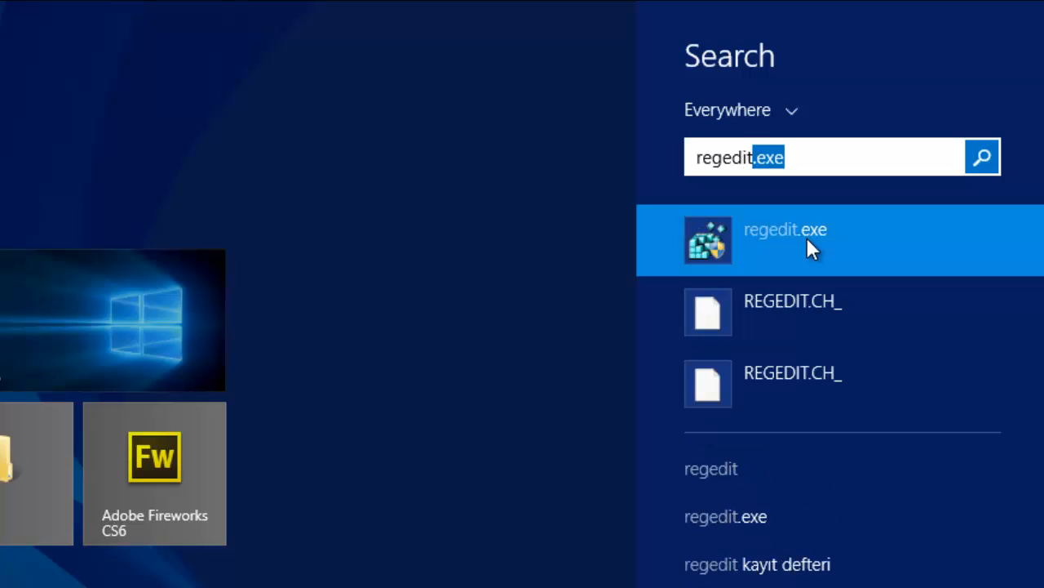
{"action": "left_click", "coordinate": [785, 240]}
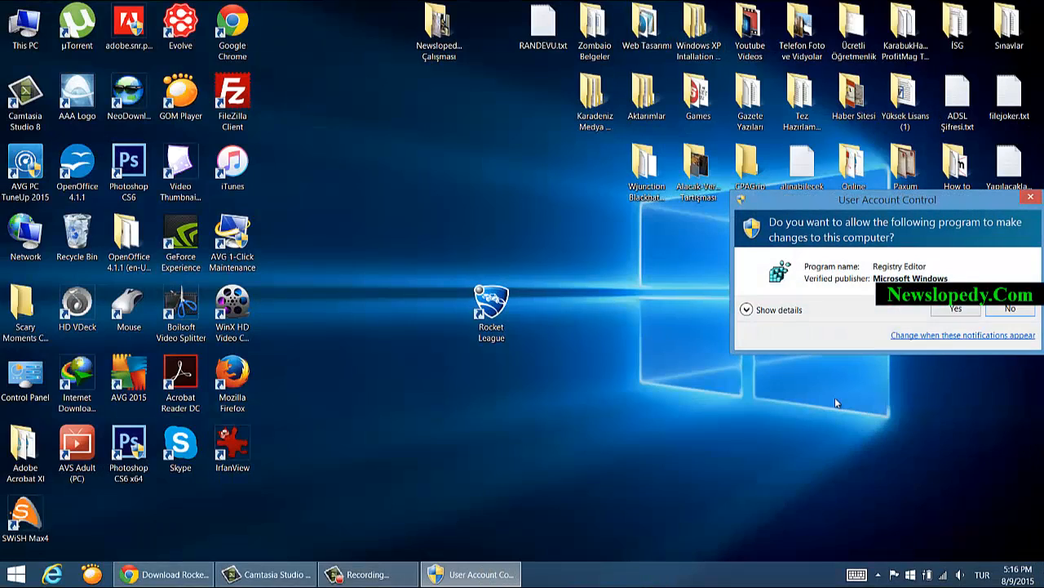
Step: Allow Registry Editor through User Account Control and expand HKEY_USERS
{"action": "left_click", "coordinate": [956, 308]}
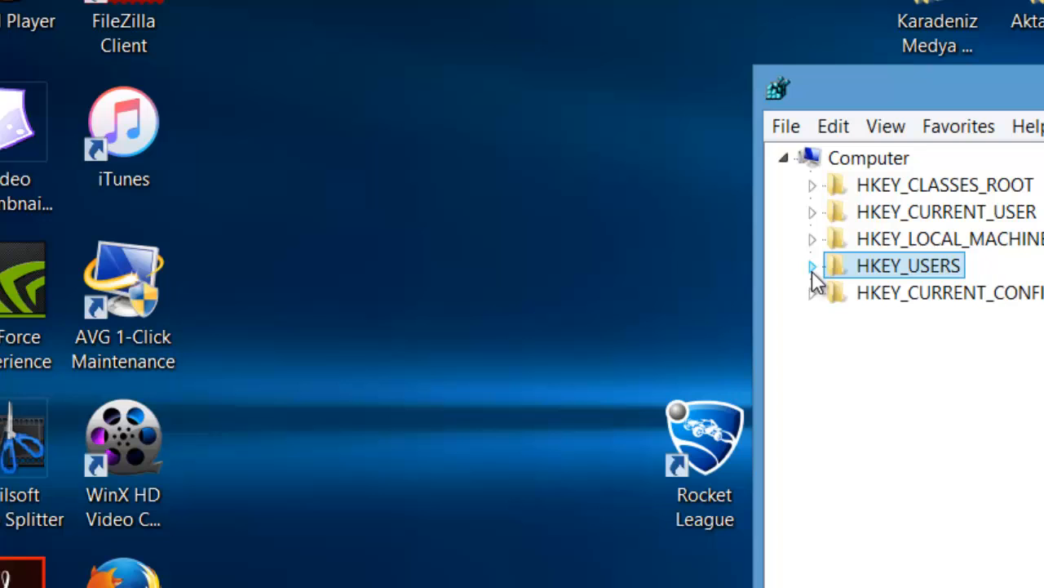
{"action": "left_click", "coordinate": [813, 265]}
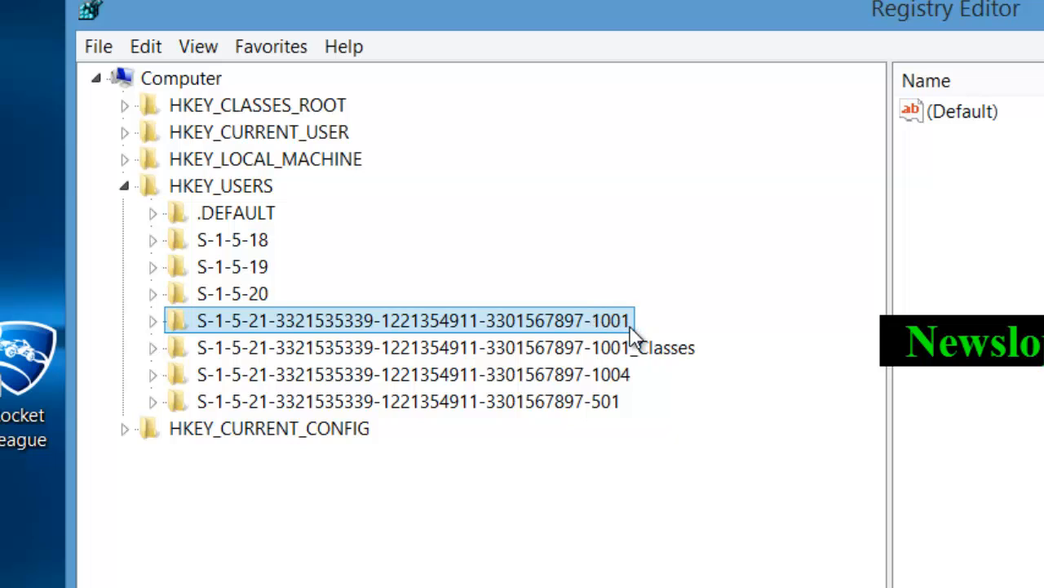
{"action": "mouse_move", "coordinate": [608, 335]}
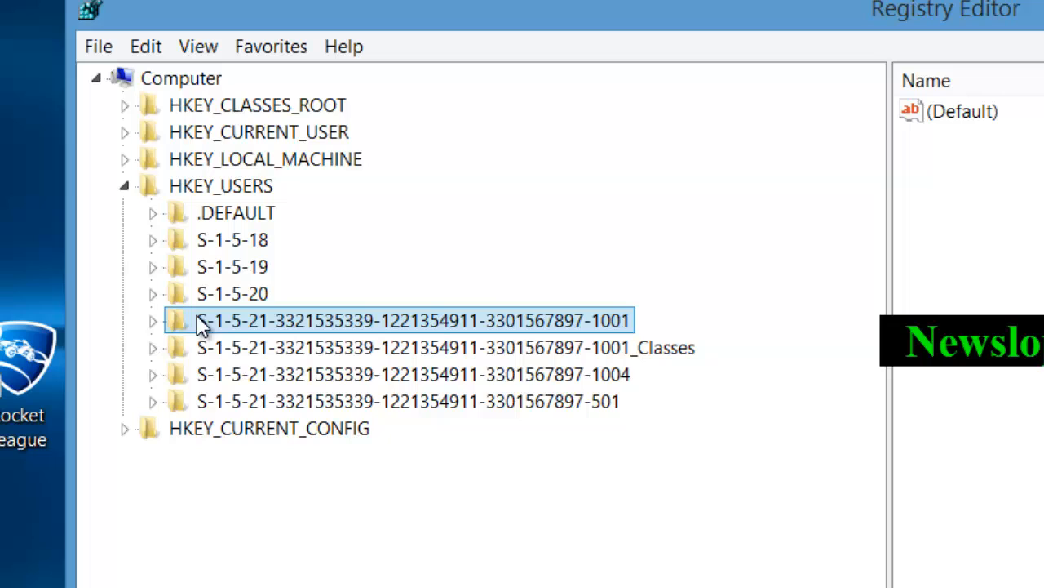
Step: Navigate from the S-1-5-21-…-1001 user key down to Software\EMU\Steam
{"action": "left_click", "coordinate": [152, 320]}
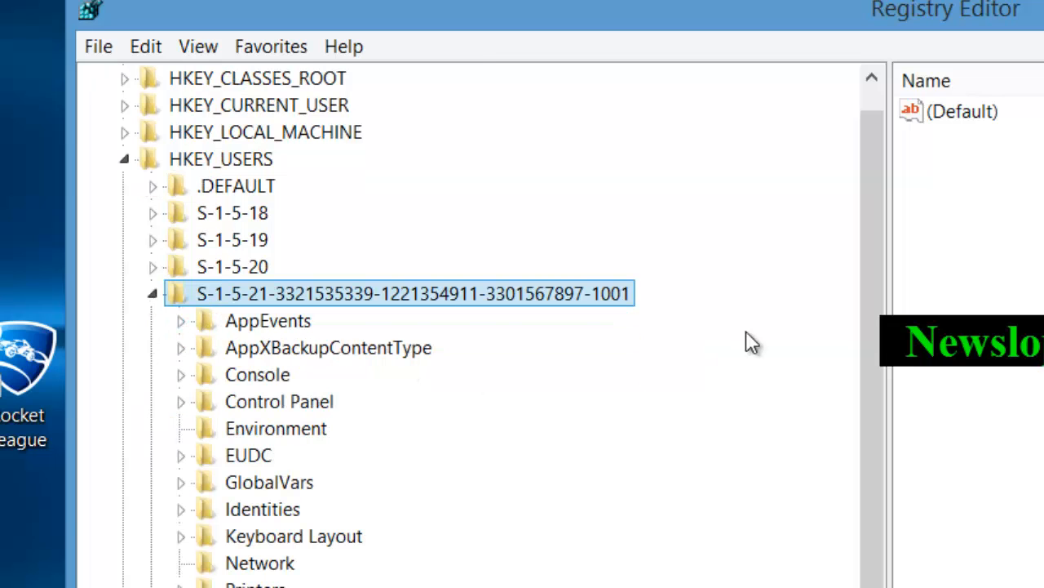
{"action": "scroll", "scroll_direction": "down", "scroll_amount": 3}
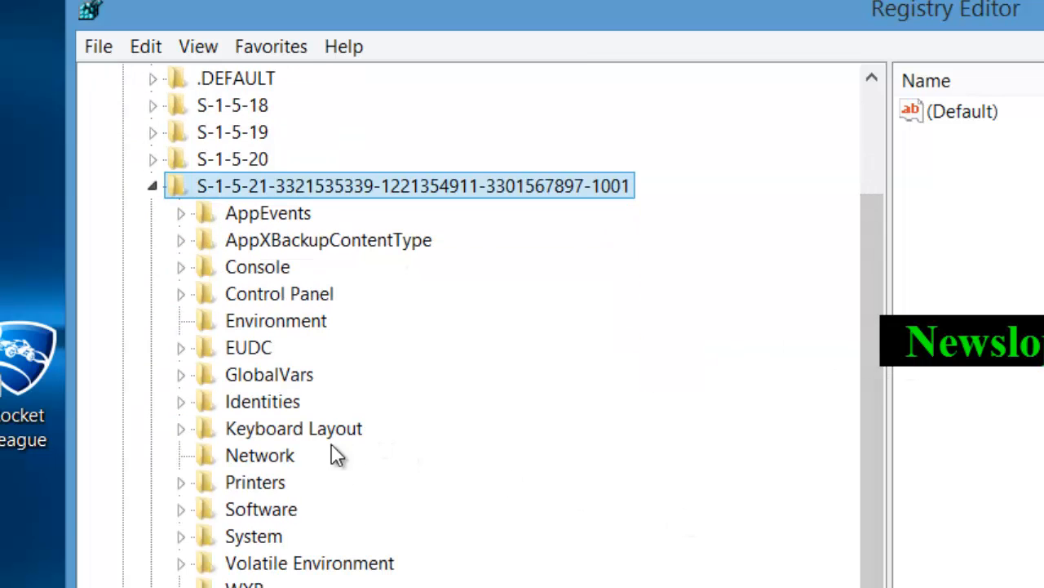
{"action": "mouse_move", "coordinate": [281, 523]}
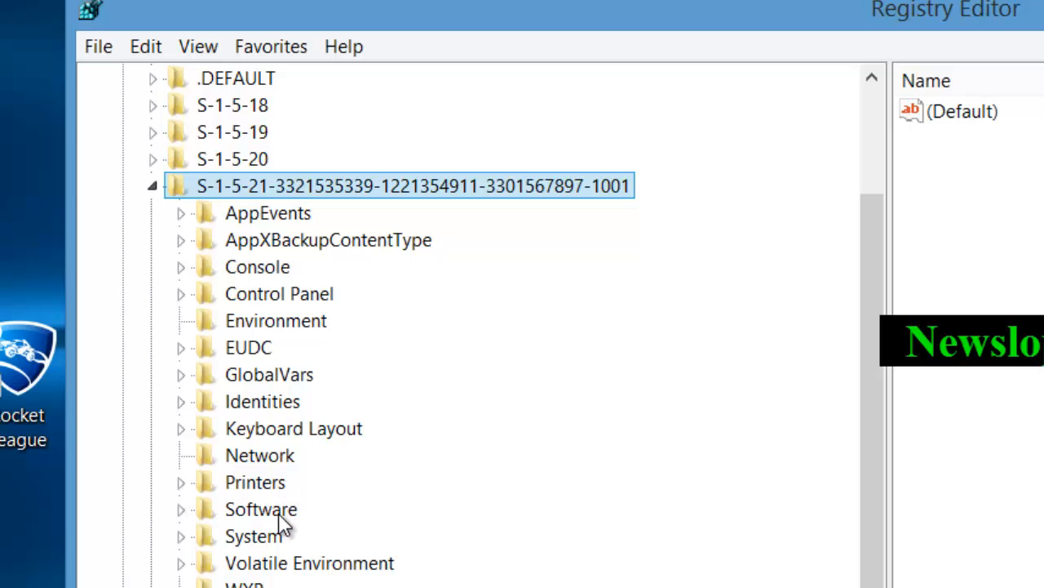
{"action": "mouse_move", "coordinate": [237, 518]}
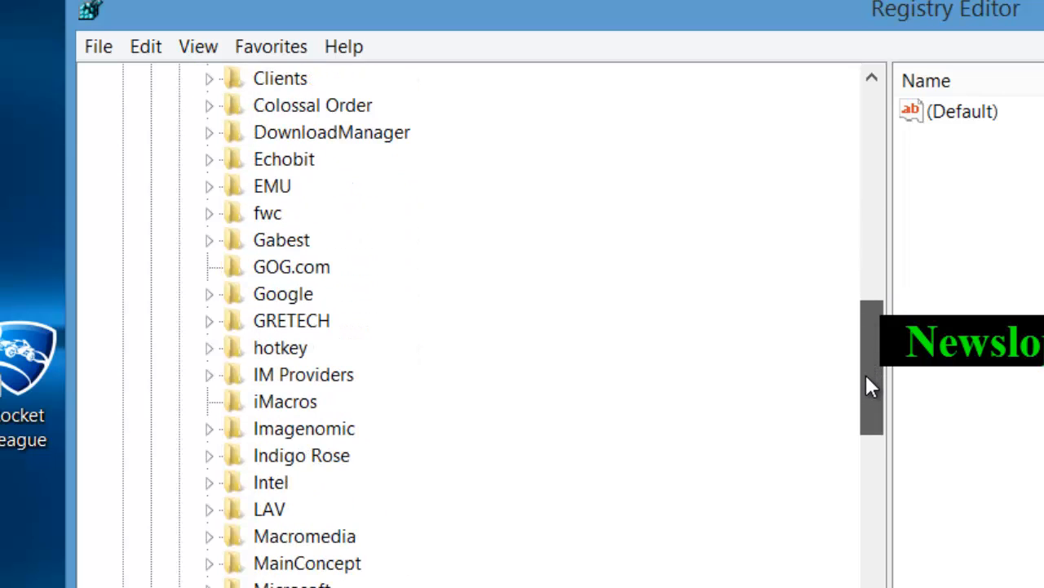
{"action": "mouse_move", "coordinate": [273, 192]}
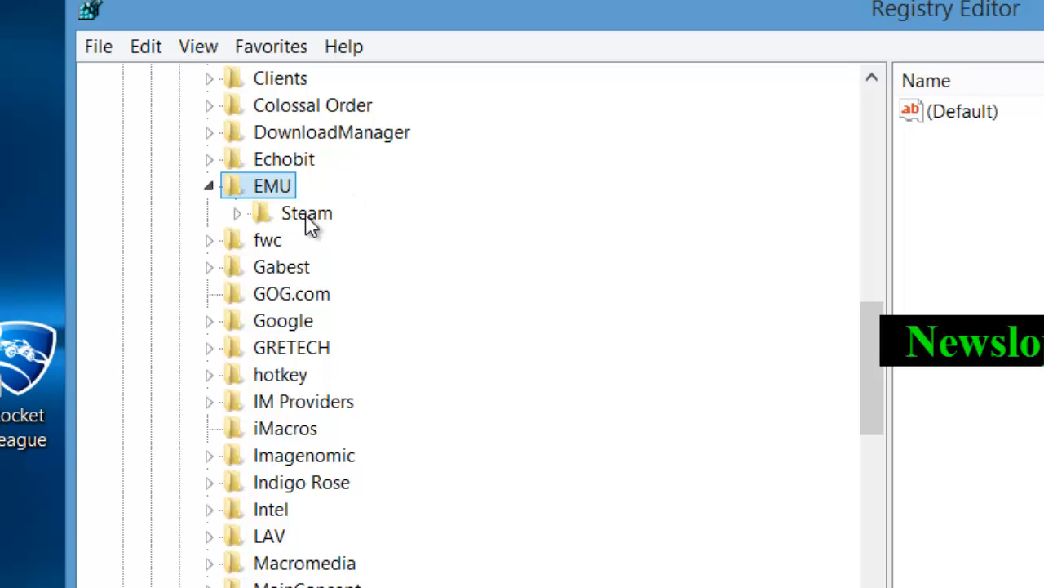
{"action": "left_click", "coordinate": [306, 212]}
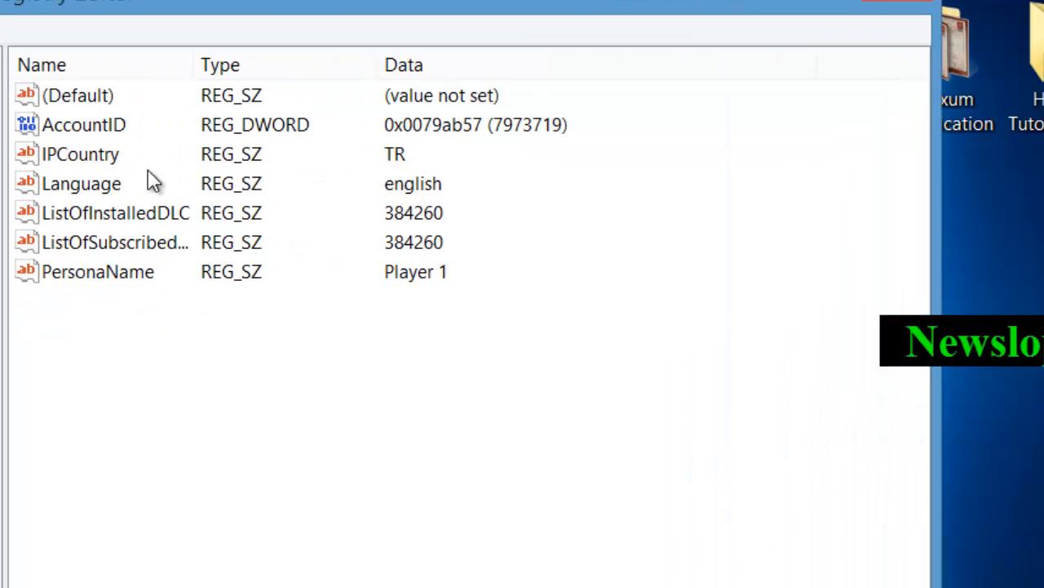
{"action": "mouse_move", "coordinate": [181, 281]}
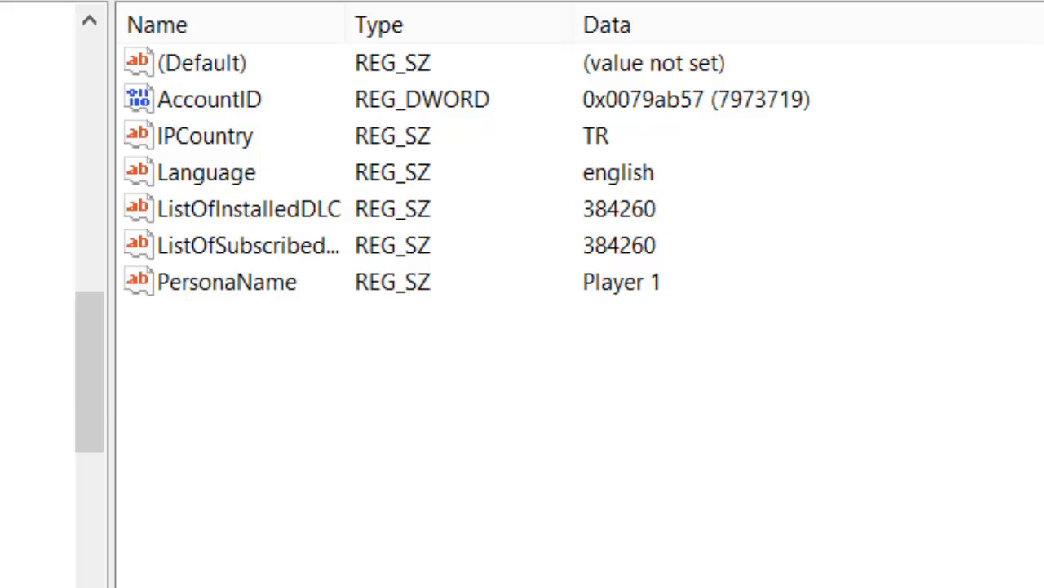
Step: Open the PersonaName string value, currently 'Player 1', in the Edit String dialog
{"action": "double_click", "coordinate": [227, 280]}
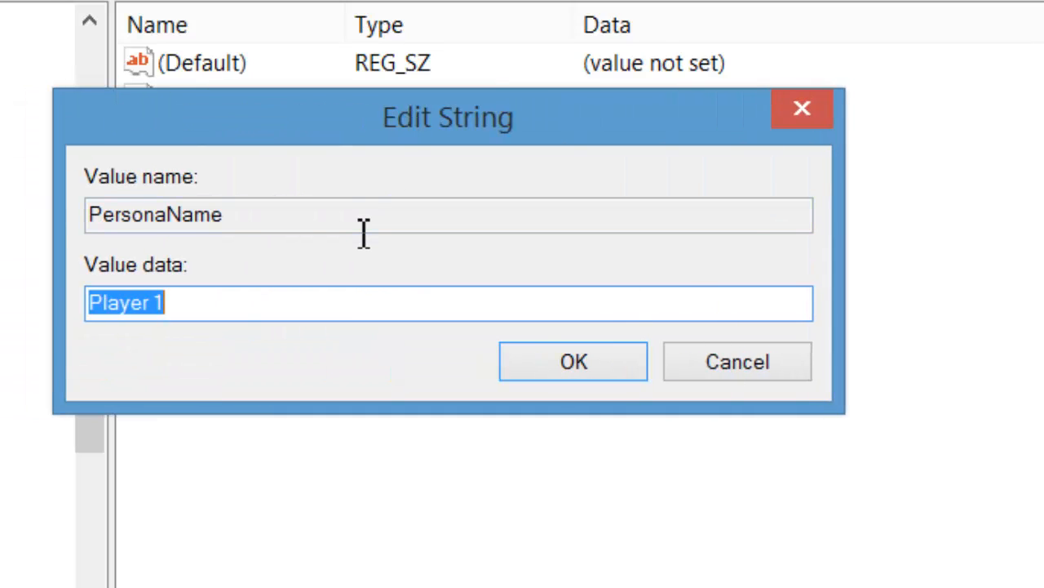
Step: Enter 'Your Name' as PersonaName's value data and confirm
{"action": "type", "text": "Your N"}
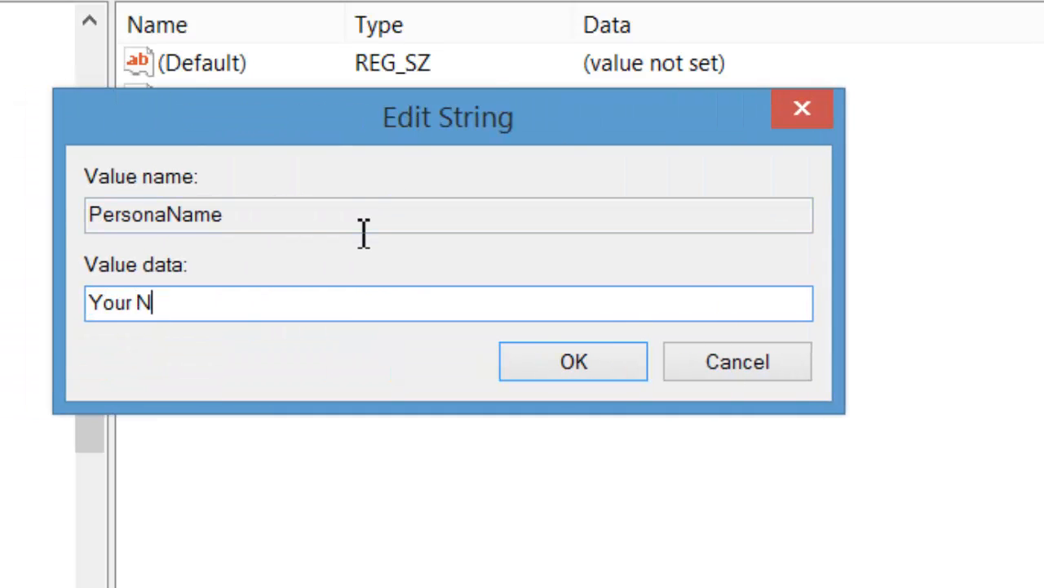
{"action": "type", "text": "ame"}
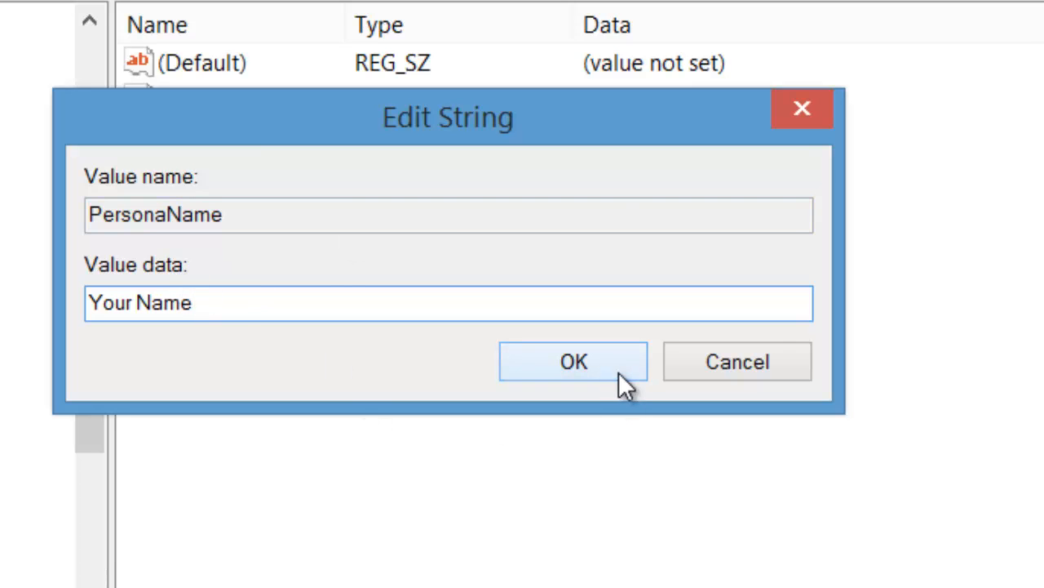
{"action": "left_click", "coordinate": [573, 362]}
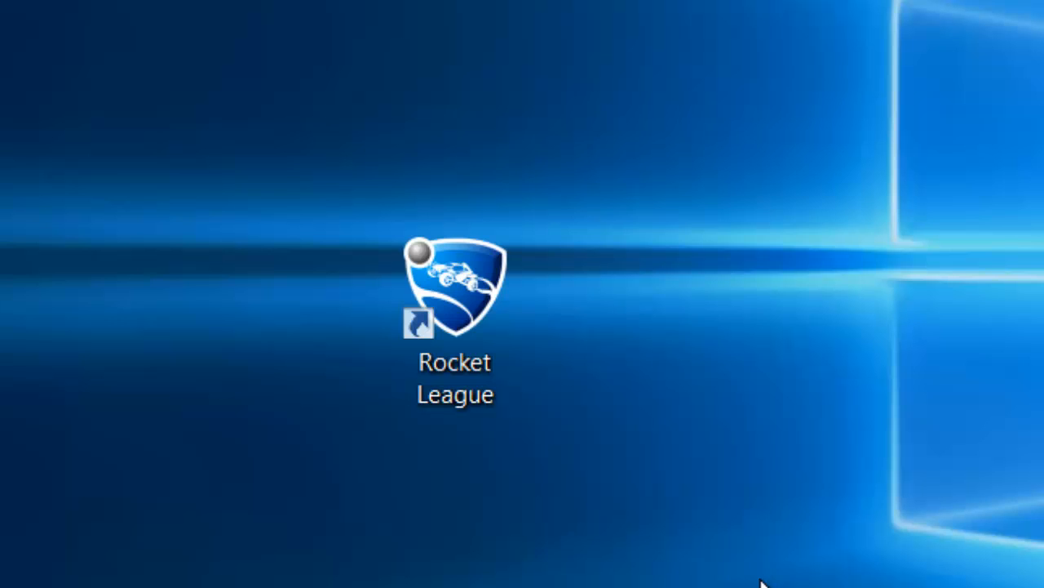
{"action": "mouse_move", "coordinate": [755, 390]}
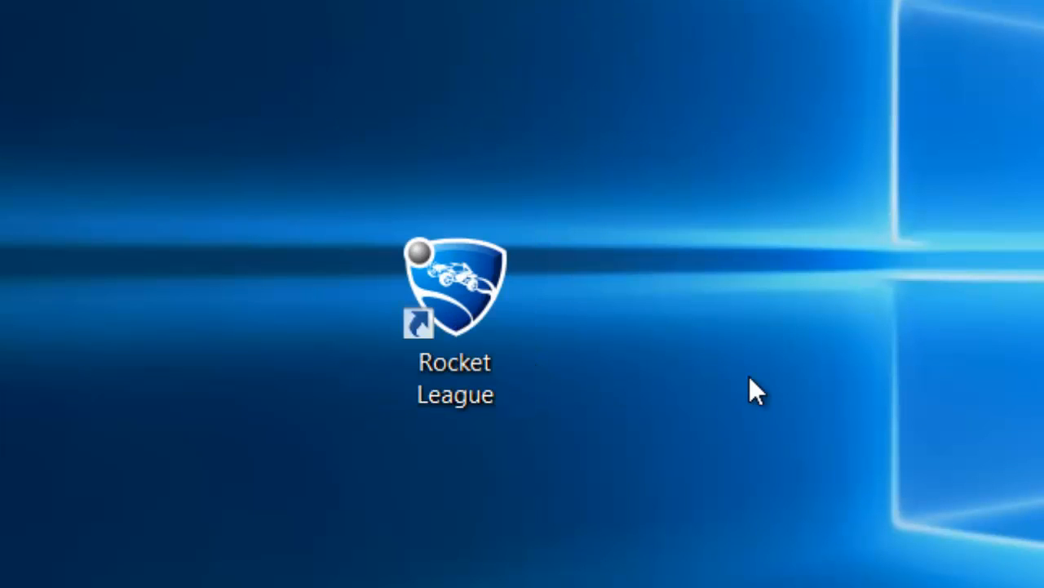